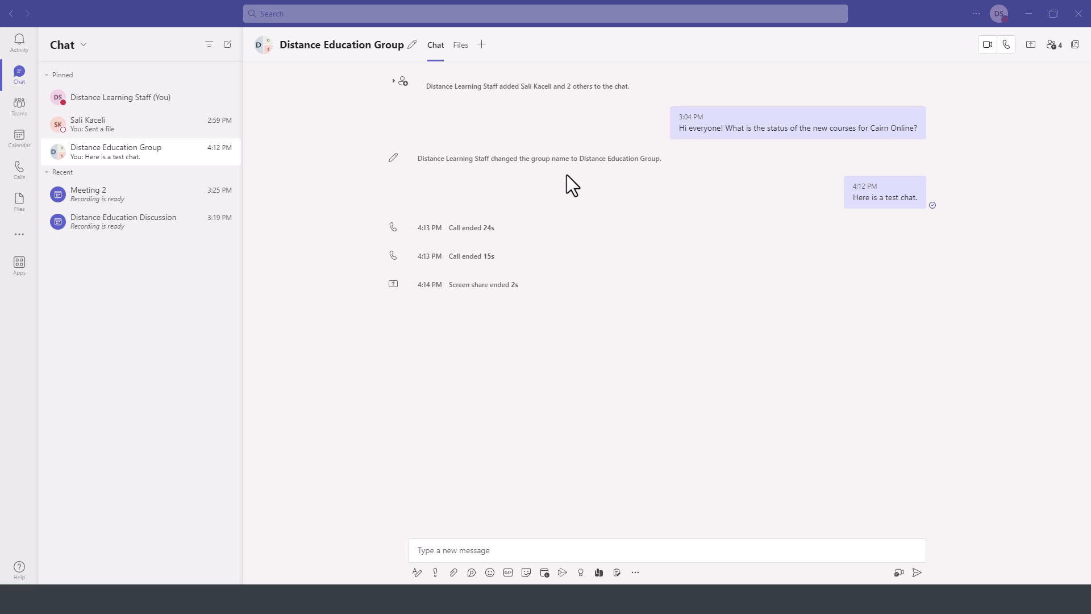
mouse_move(194, 391)
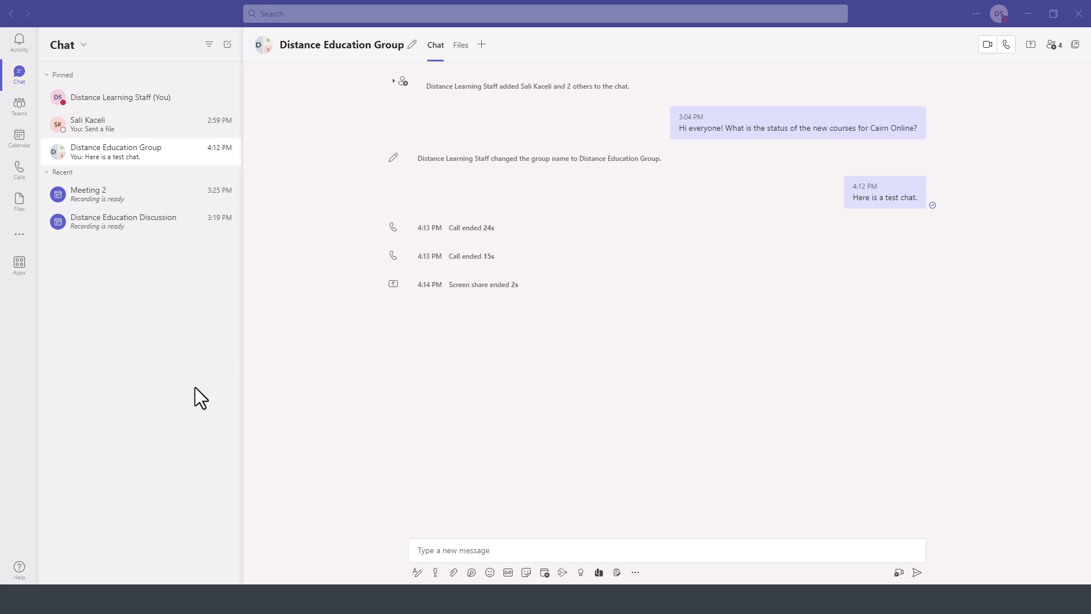
mouse_move(380, 424)
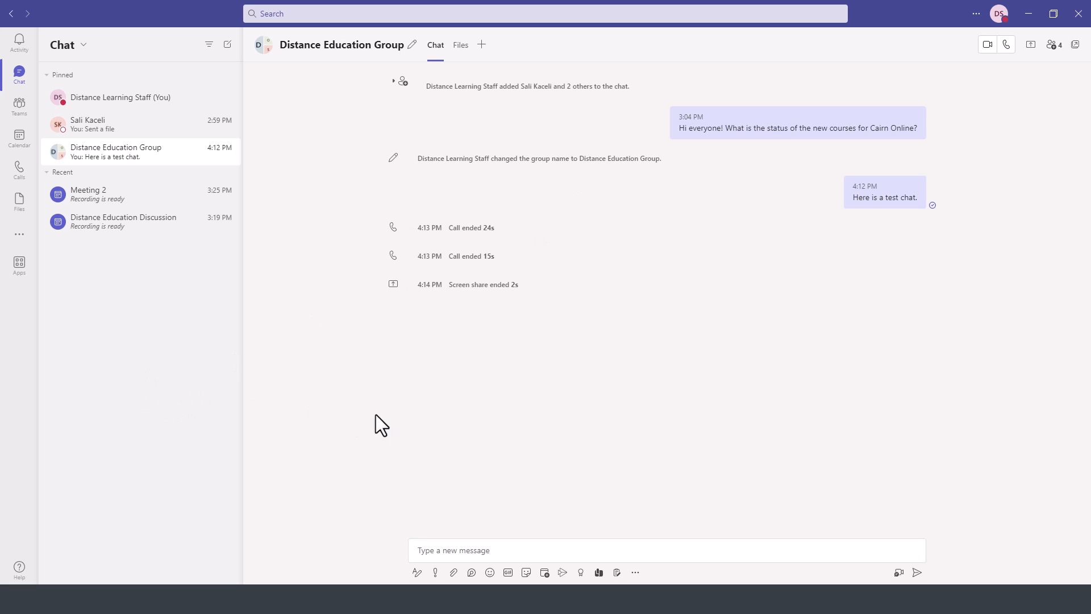
mouse_move(943, 50)
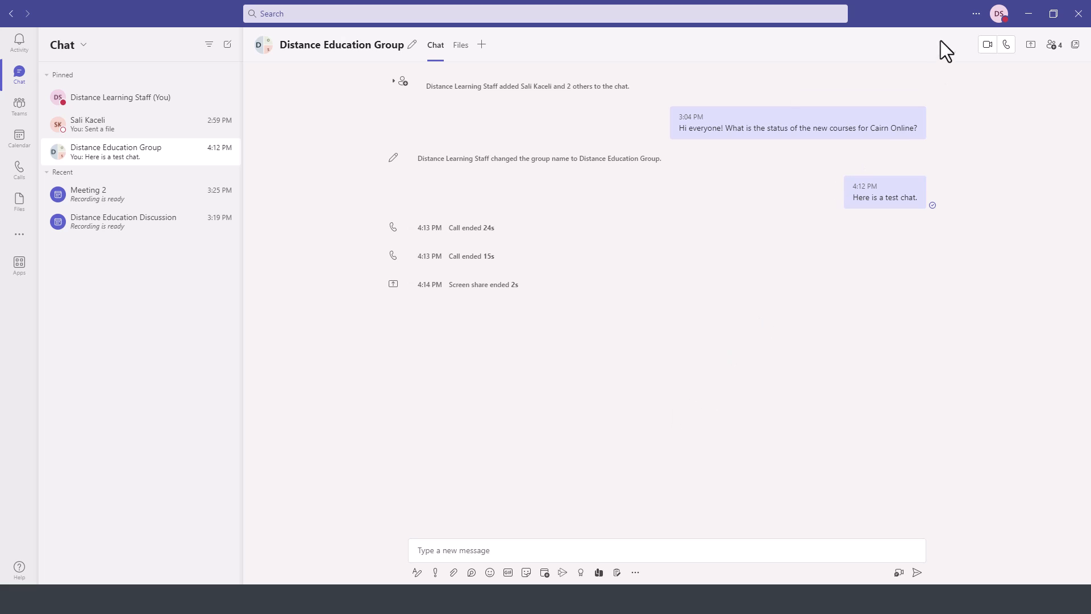
mouse_move(975, 13)
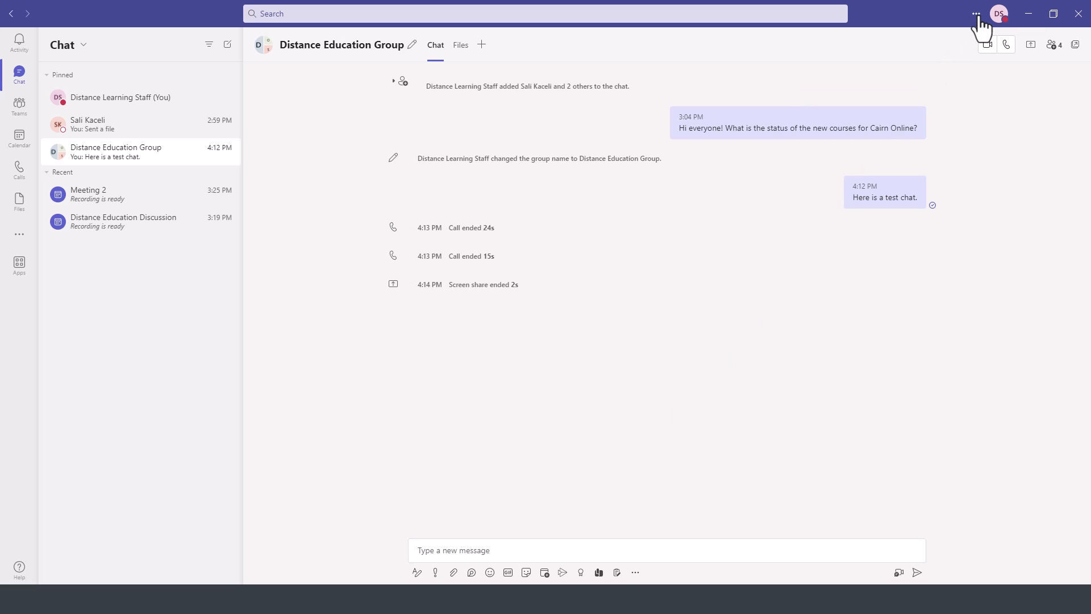
Review the General settings for theme, chat density, layout and application startup, leaving them unchanged.
left_click(976, 13)
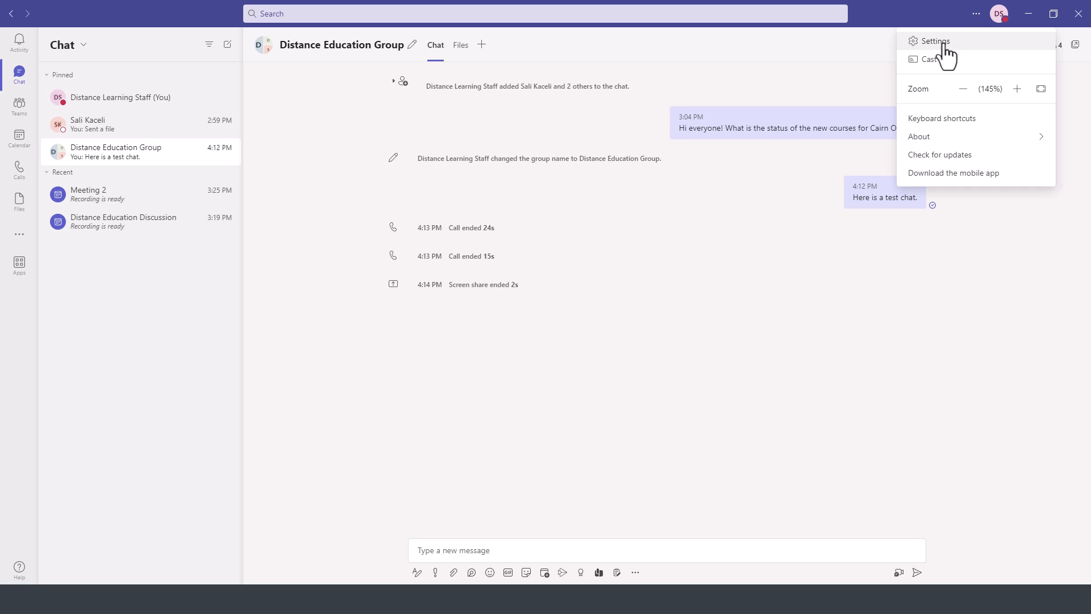
left_click(930, 38)
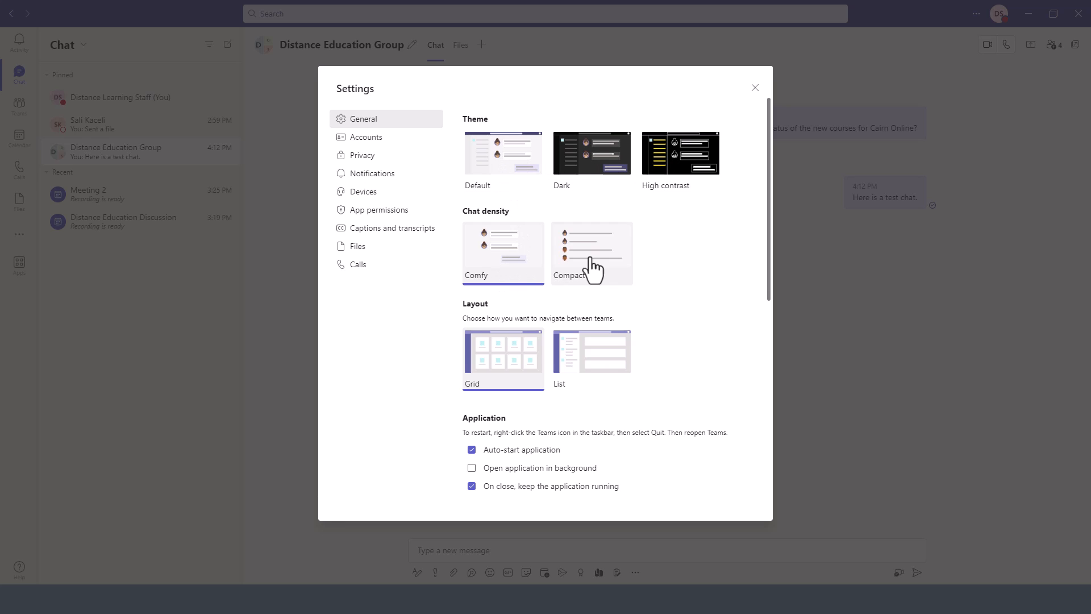
mouse_move(599, 384)
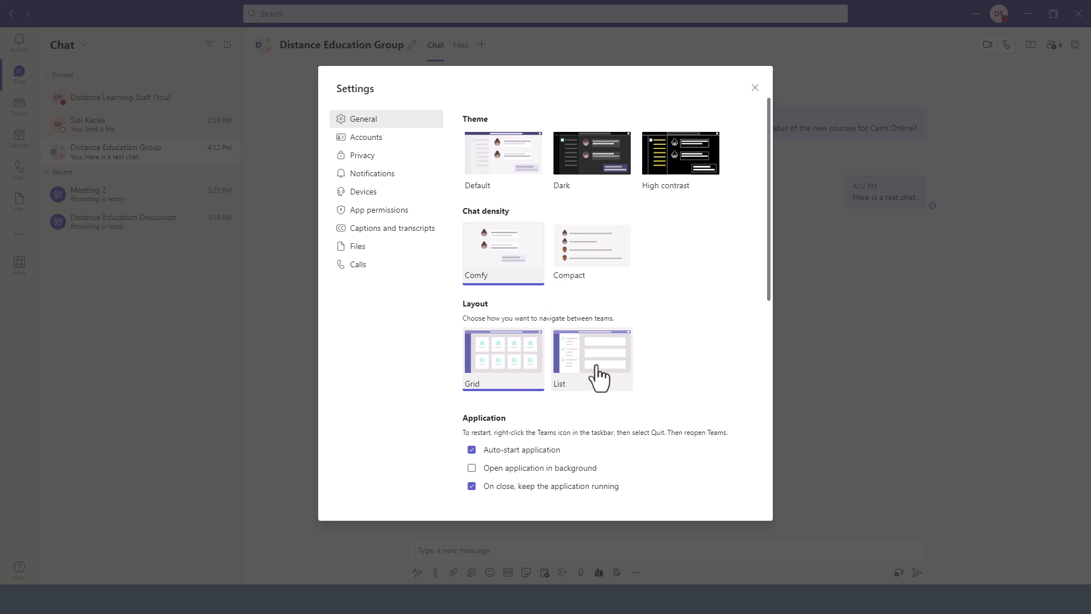
scroll("down", 3)
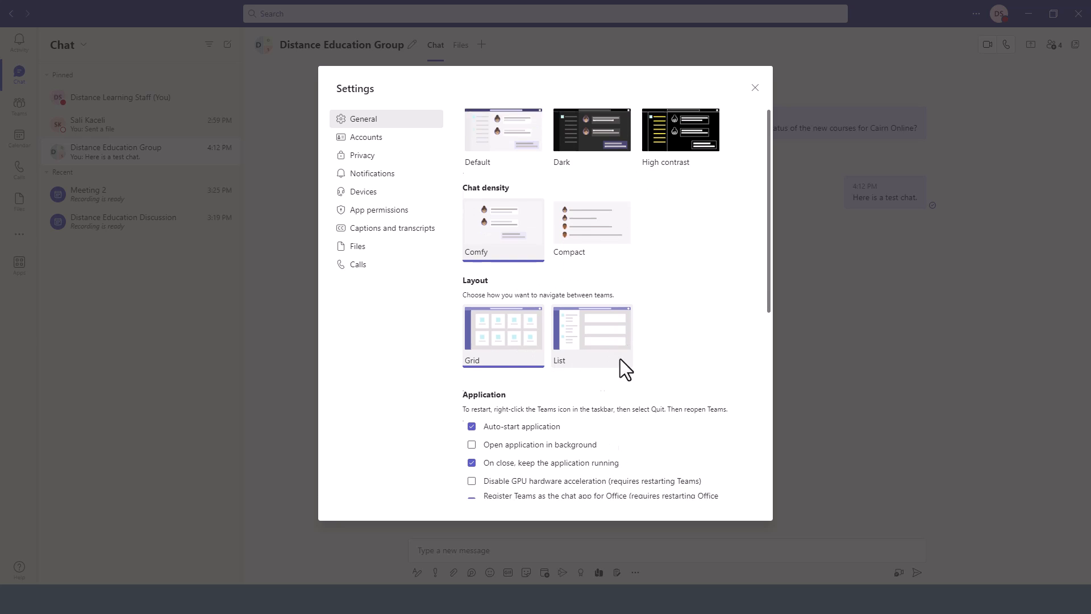
scroll("down", 3)
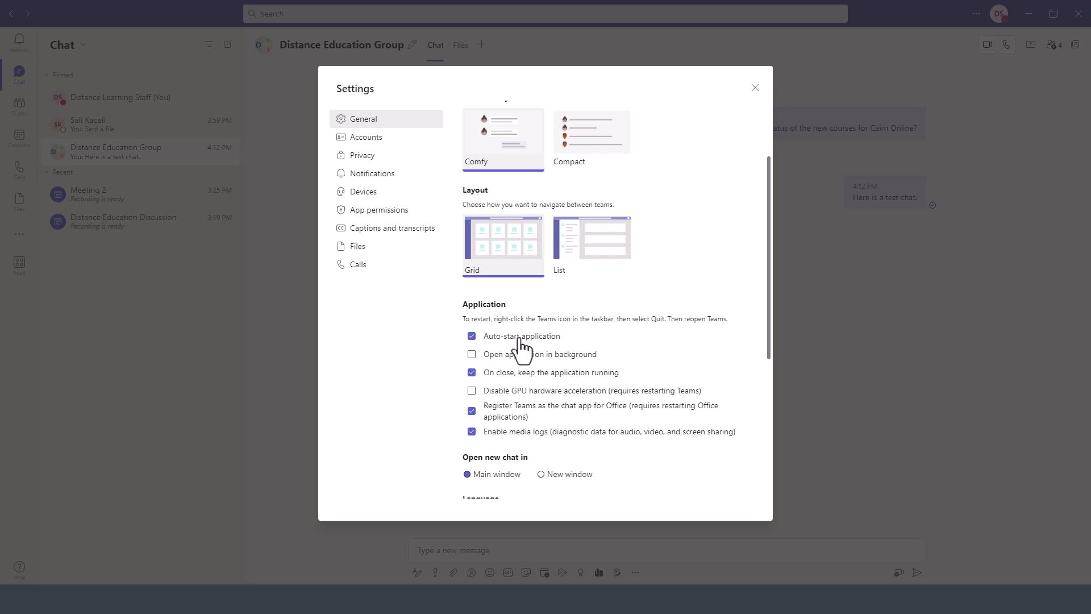
mouse_move(521, 368)
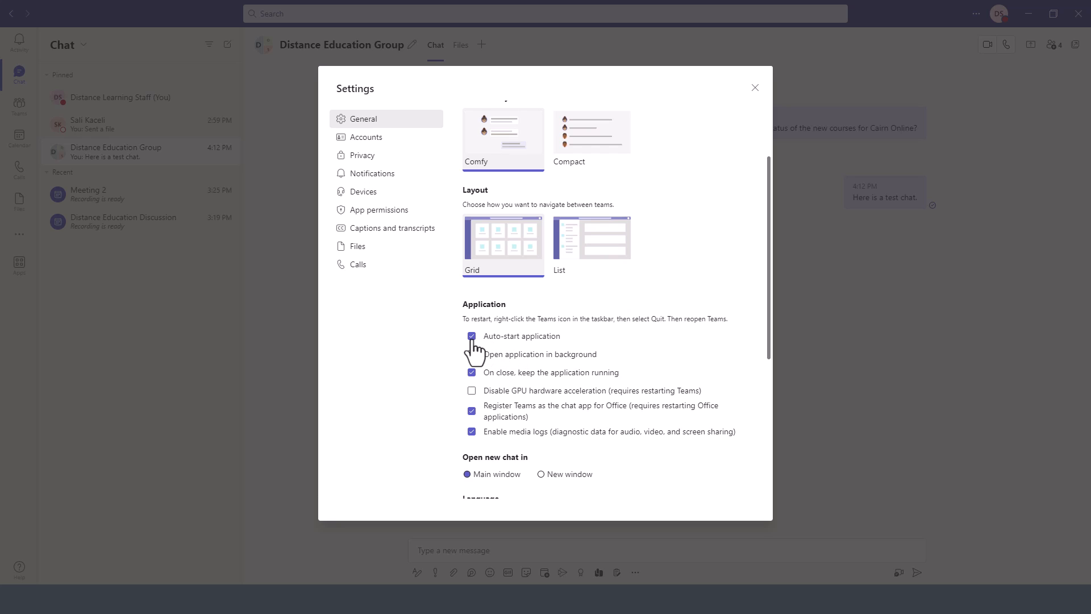
scroll("down", 3)
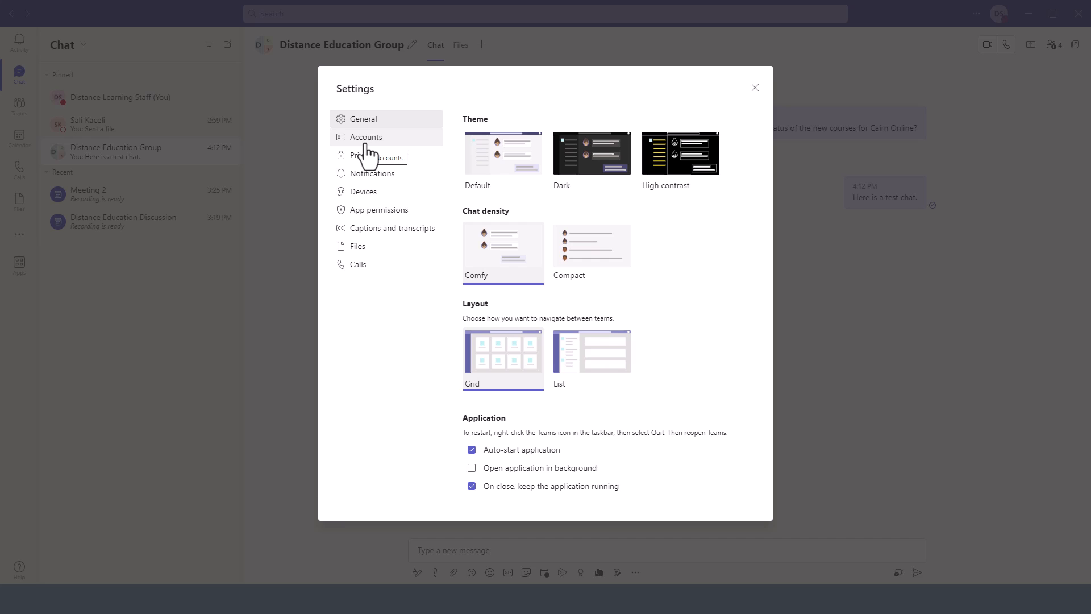
View the Privacy page, then switch to the Notifications page.
left_click(364, 155)
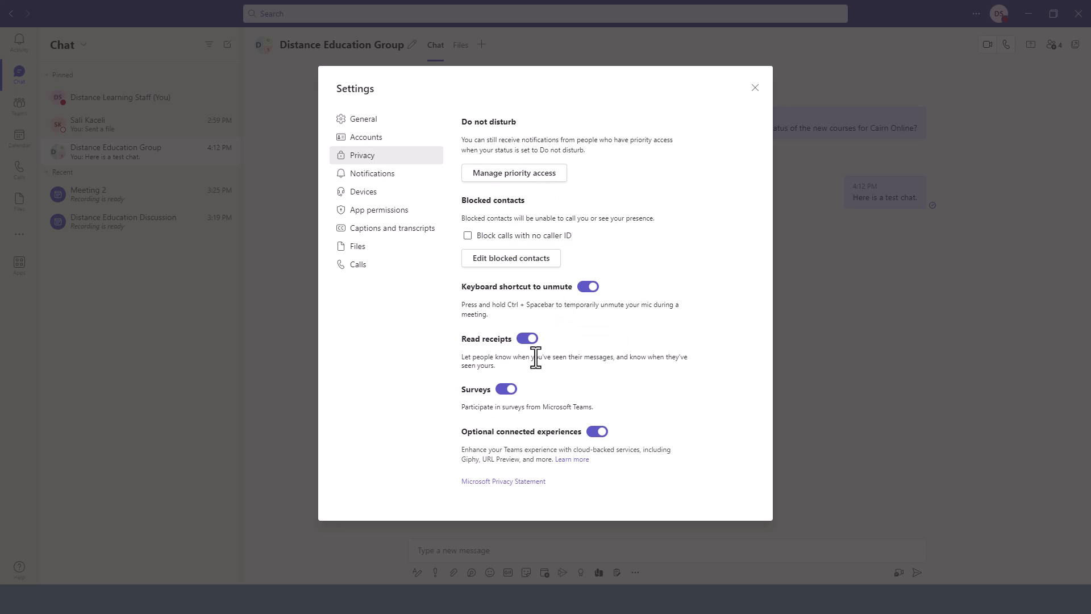
left_click(371, 173)
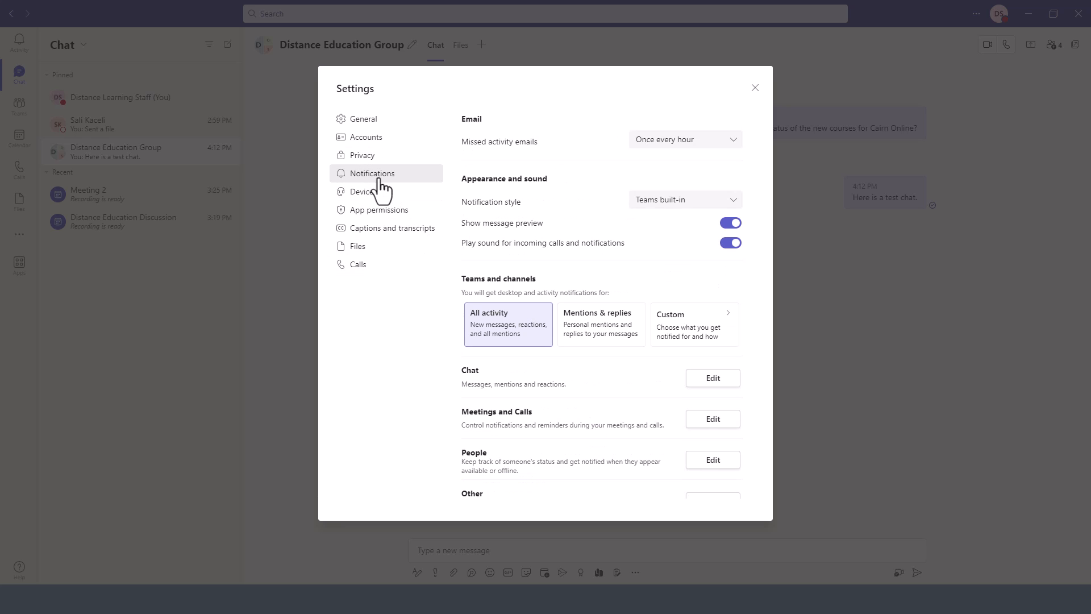
mouse_move(623, 169)
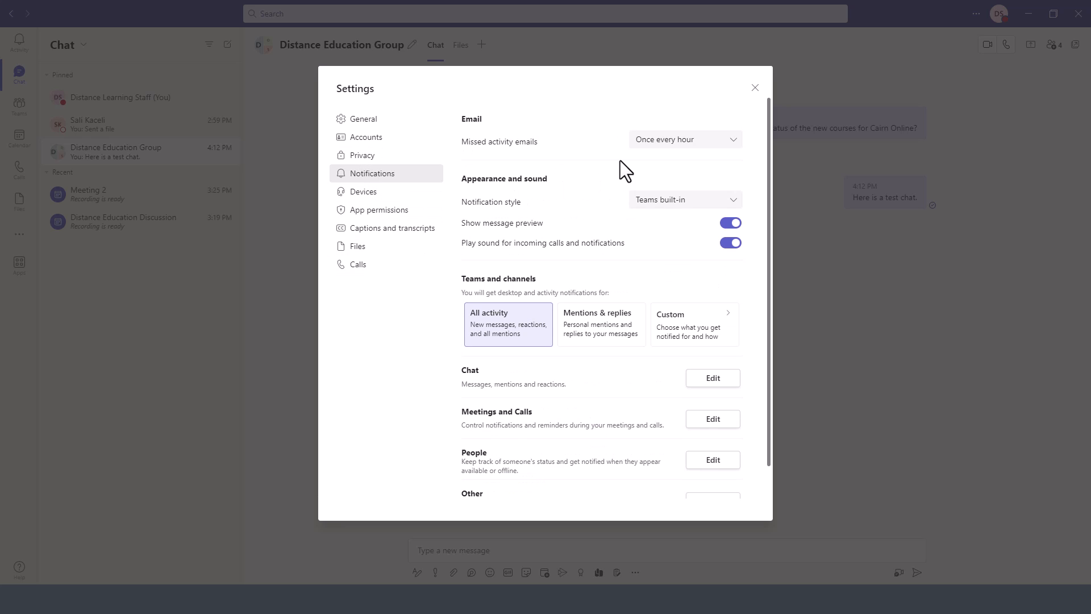
mouse_move(680, 148)
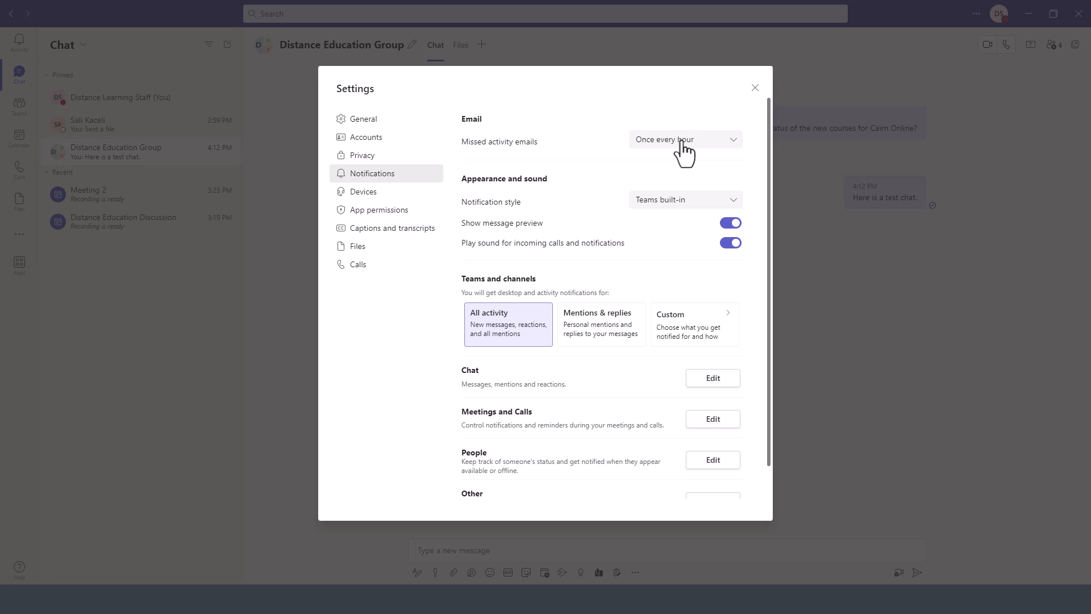
Review the missed activity email frequency choices, leaving it set to hourly.
left_click(685, 138)
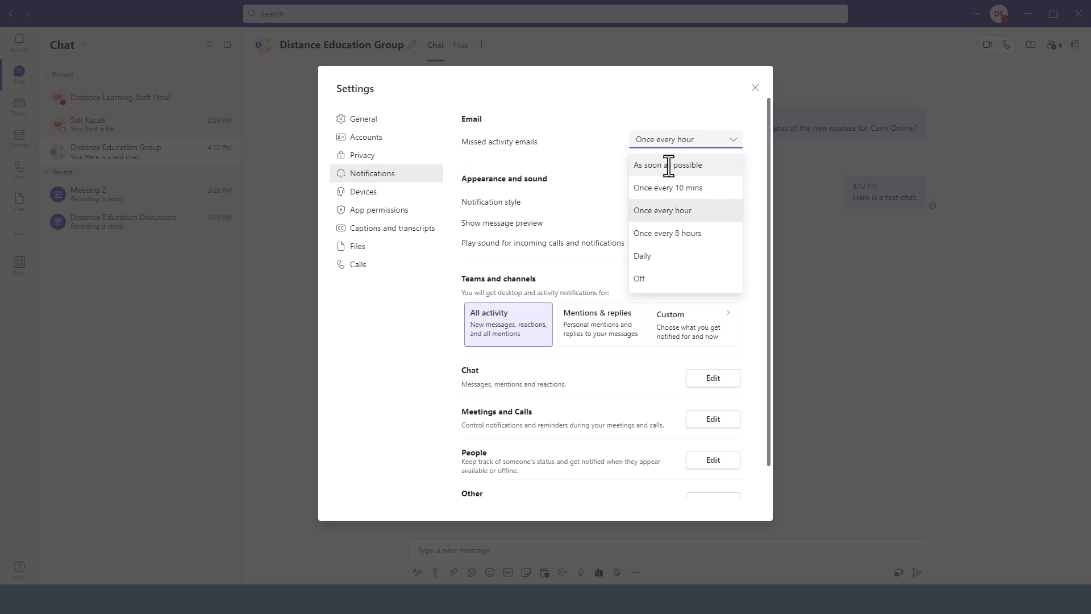
mouse_move(668, 166)
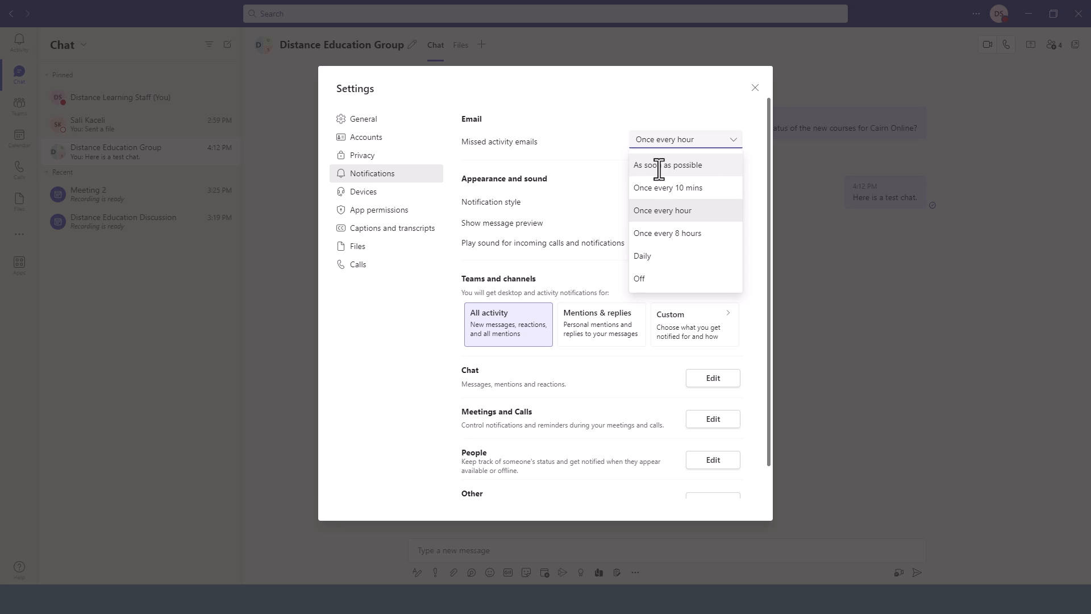
mouse_move(596, 124)
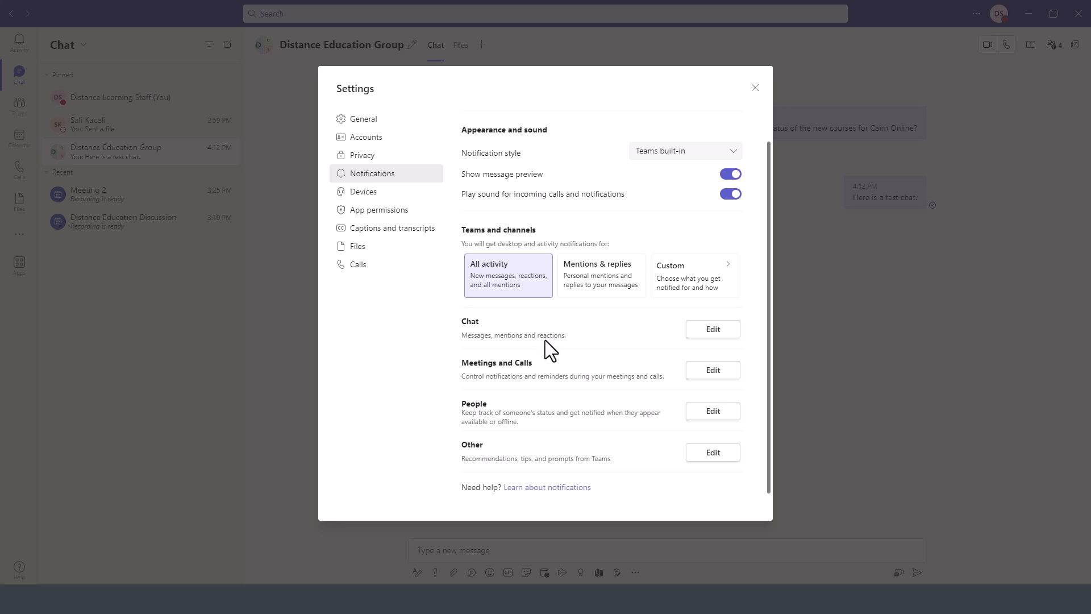
mouse_move(364, 203)
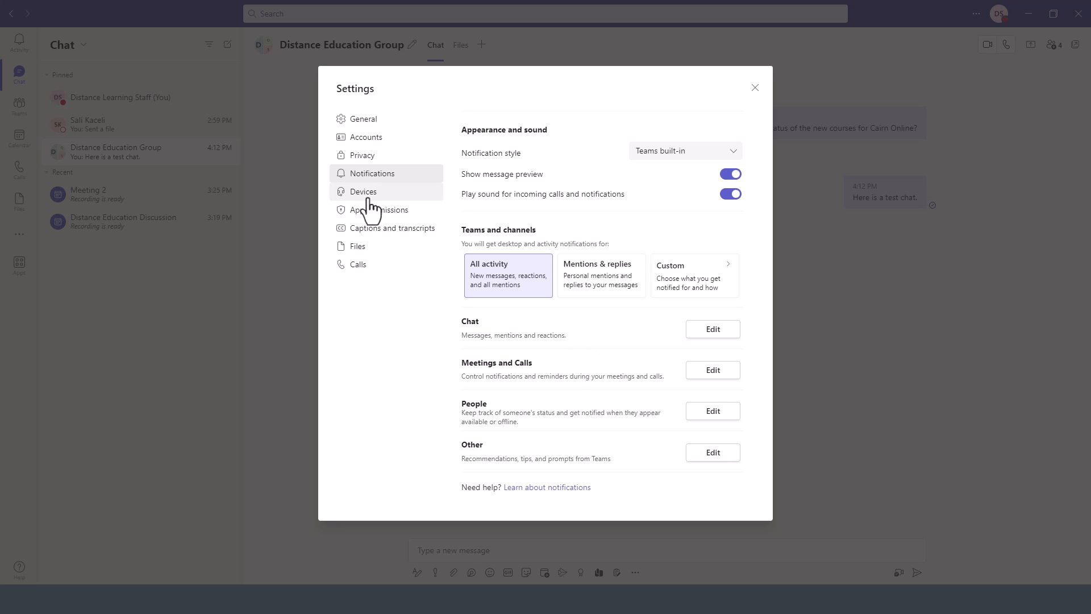
Review the Devices page: audio device, speaker, microphone, noise suppression and camera.
left_click(364, 191)
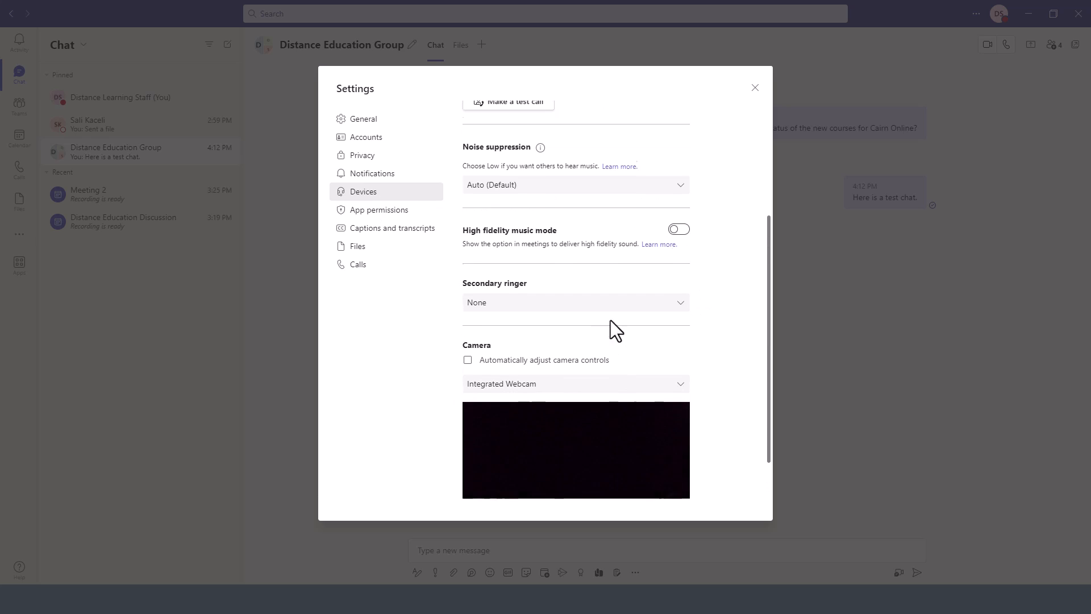
scroll("down", 3)
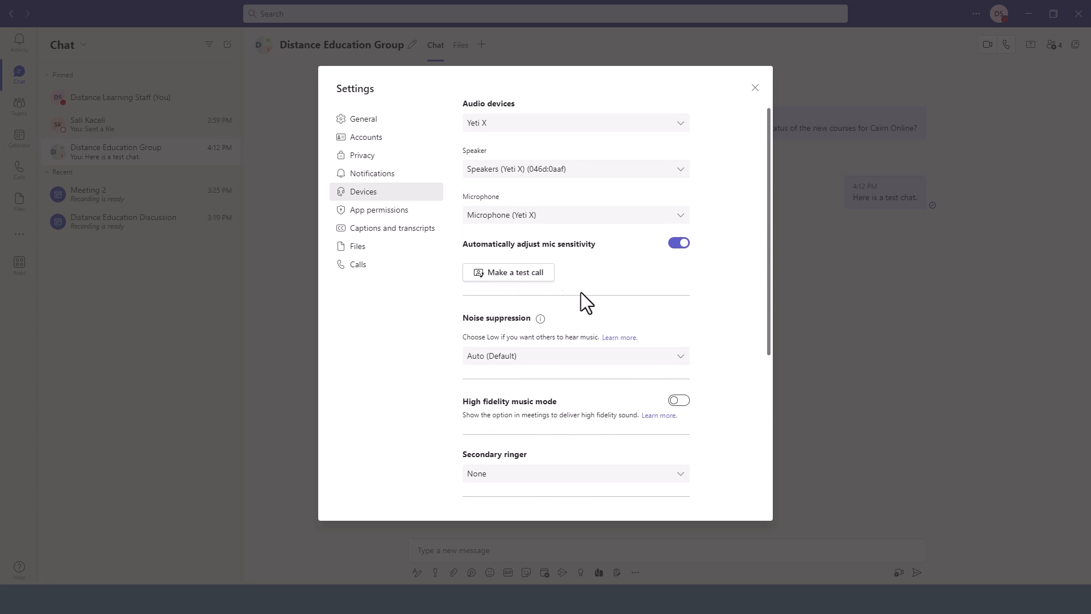
Review the Files page, where Word, PowerPoint and Excel files open in Teams.
left_click(357, 245)
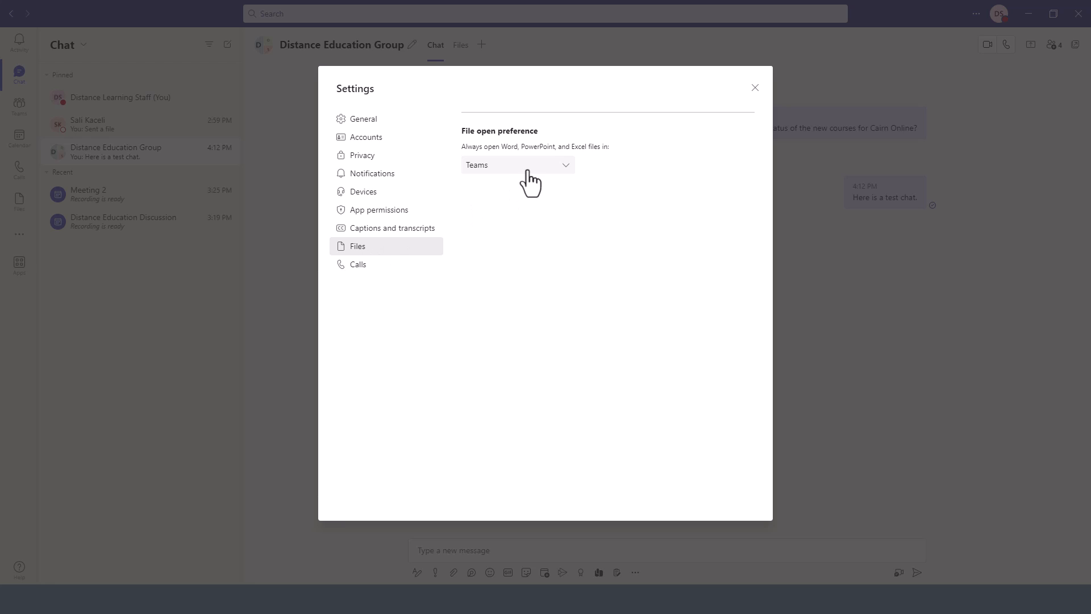
mouse_move(535, 176)
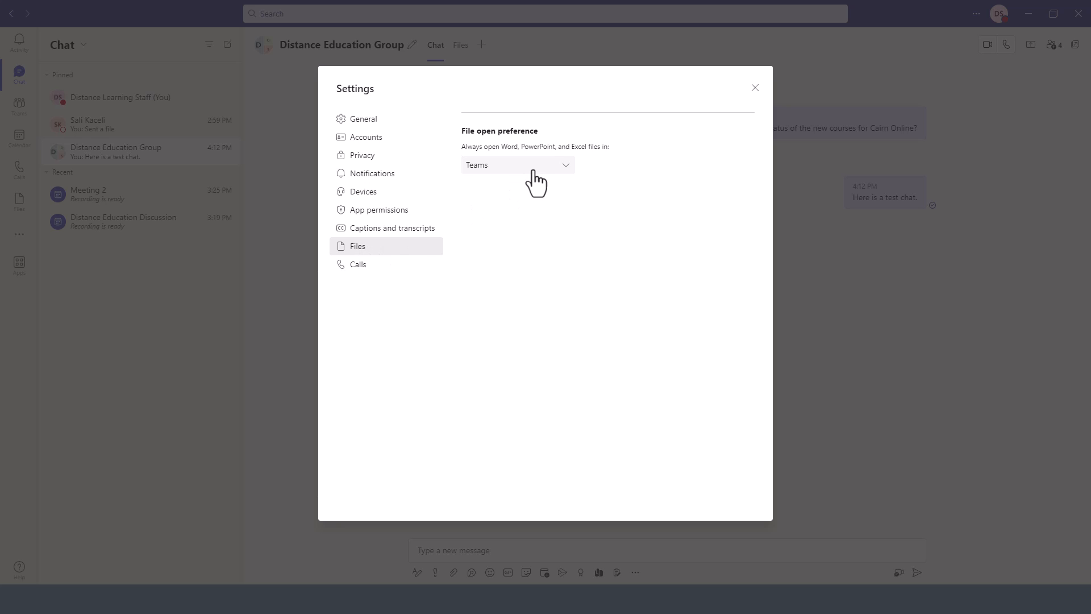
left_click(519, 165)
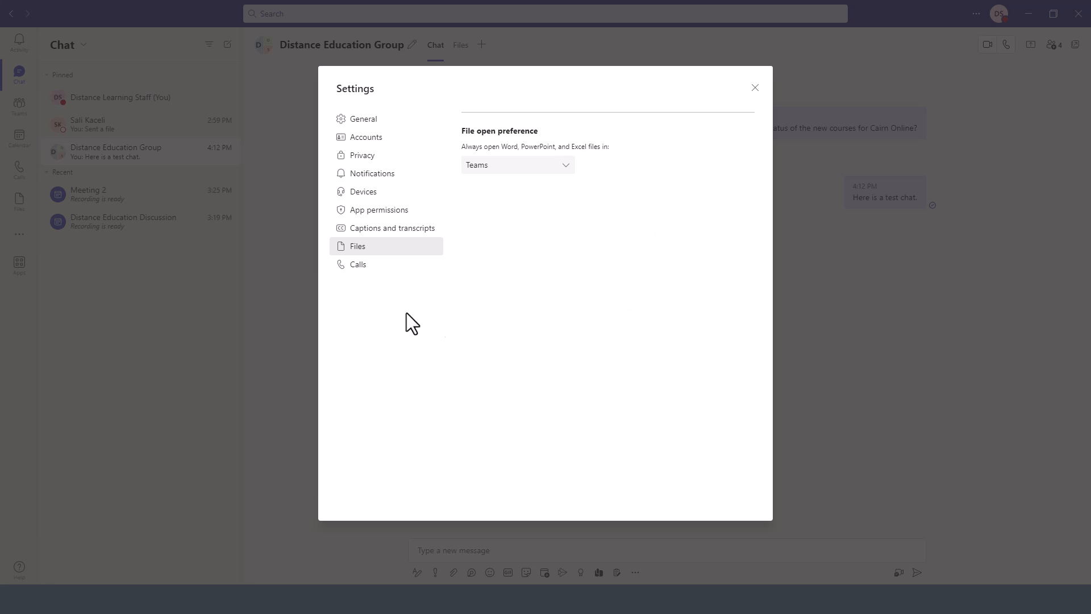
mouse_move(364, 275)
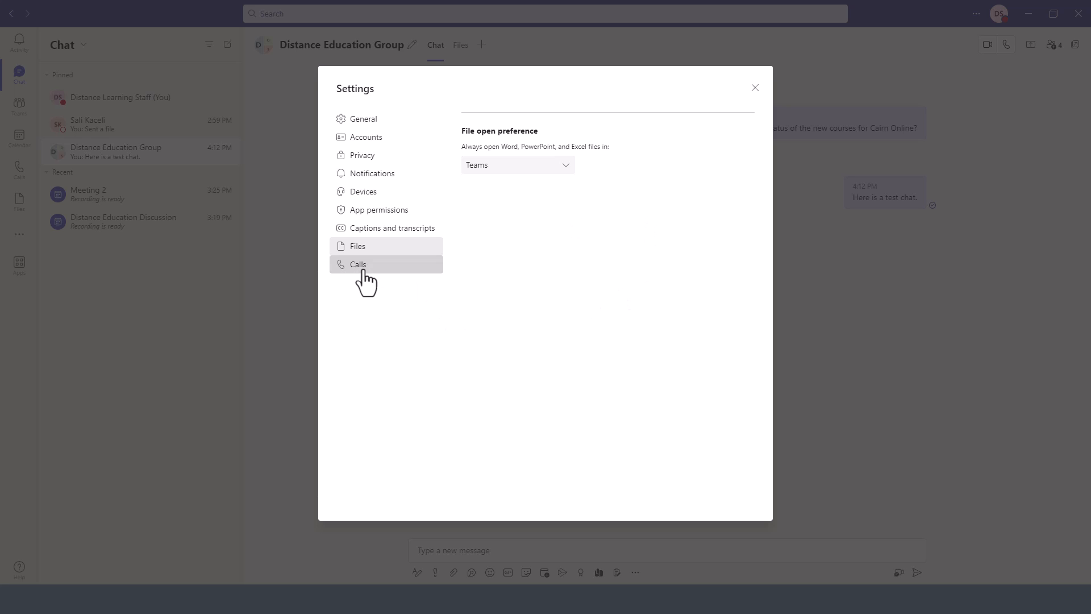
Review the Calls page: calls ring me, voicemail if unanswered, 20-second ring, default ringtone, TTY off.
left_click(358, 263)
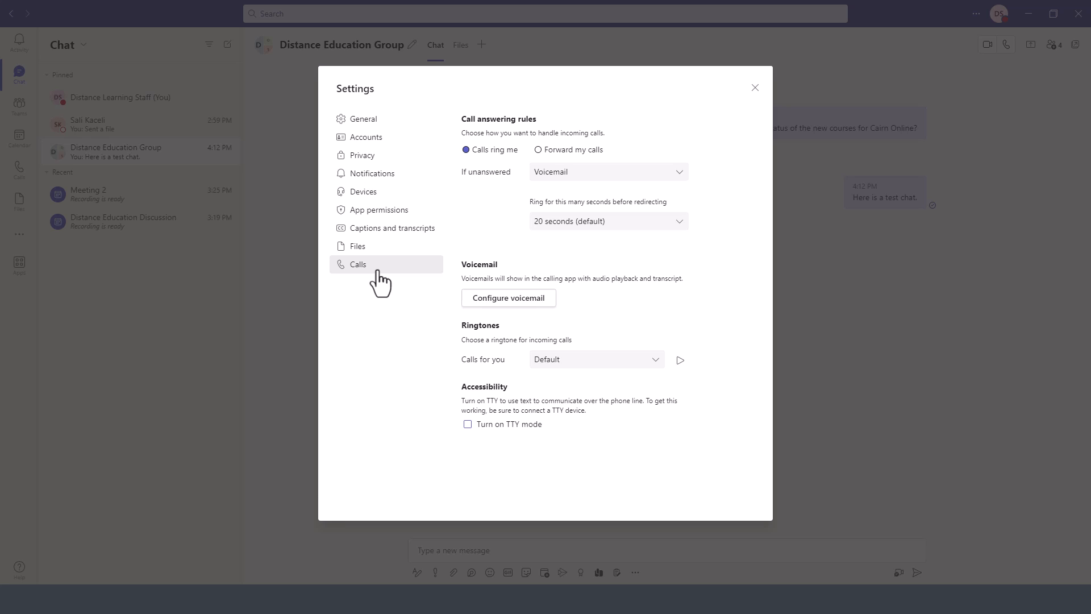
mouse_move(407, 282)
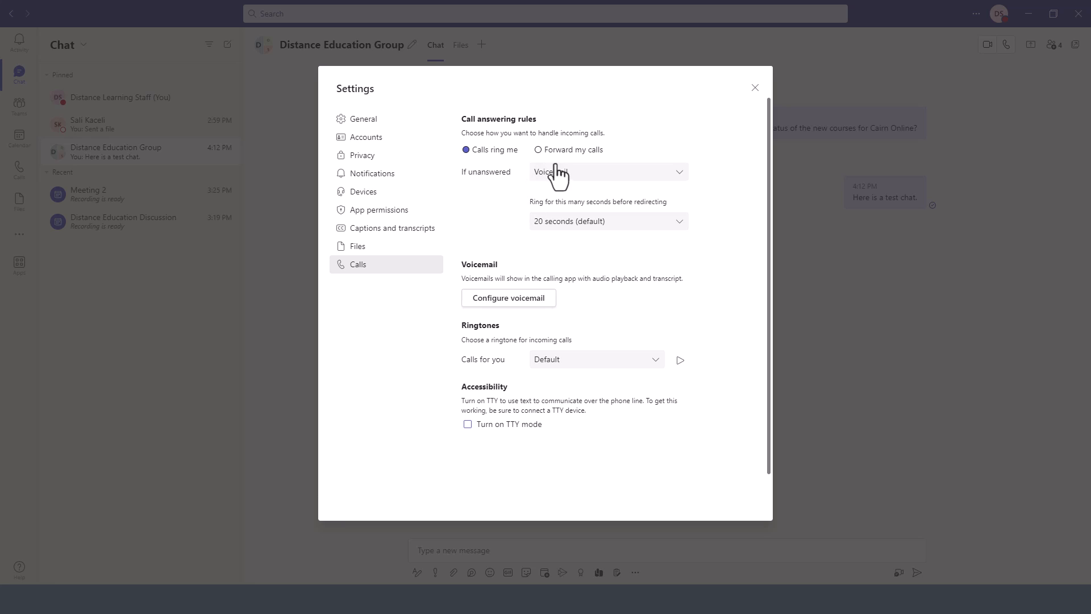
mouse_move(544, 165)
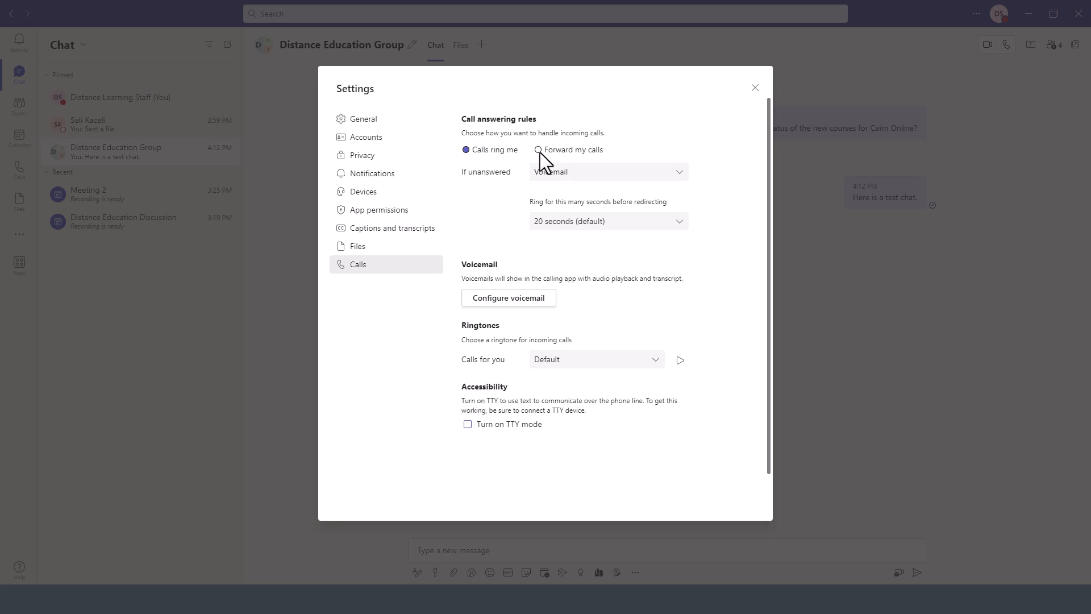
mouse_move(585, 232)
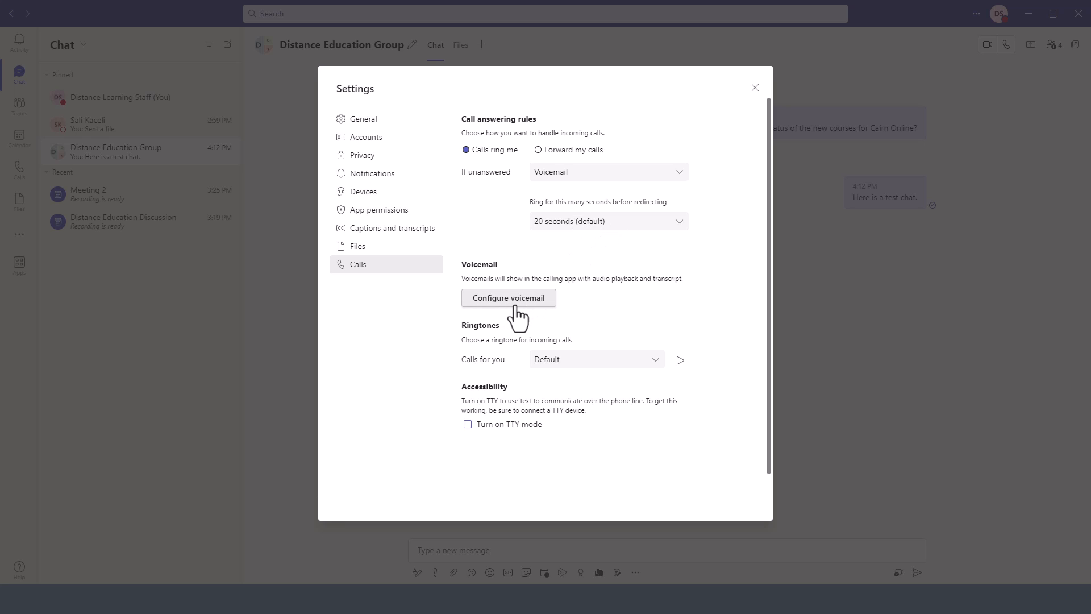
mouse_move(579, 382)
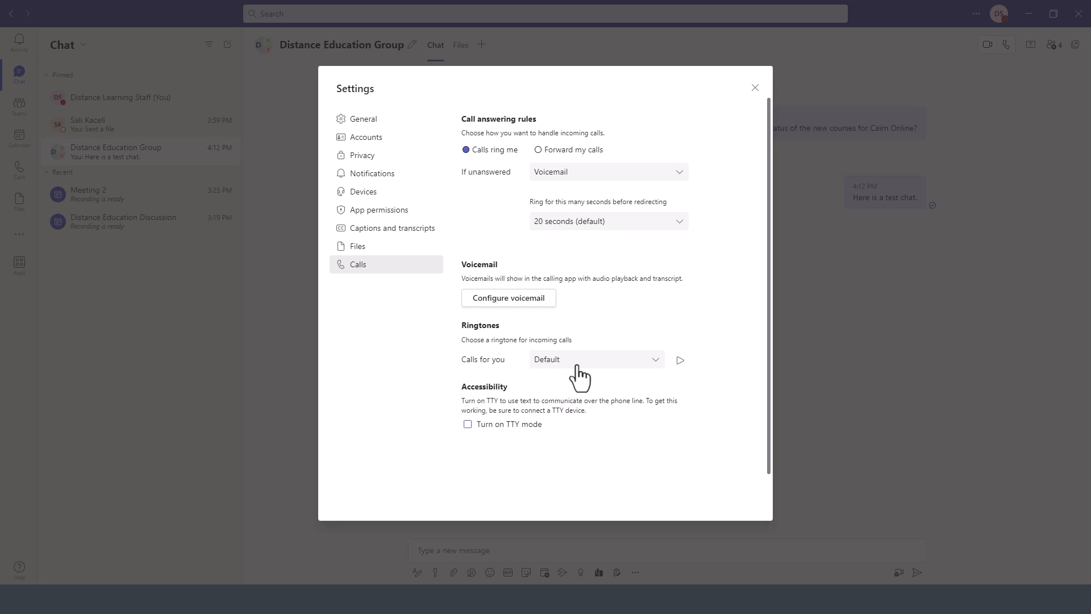
scroll("down", 3)
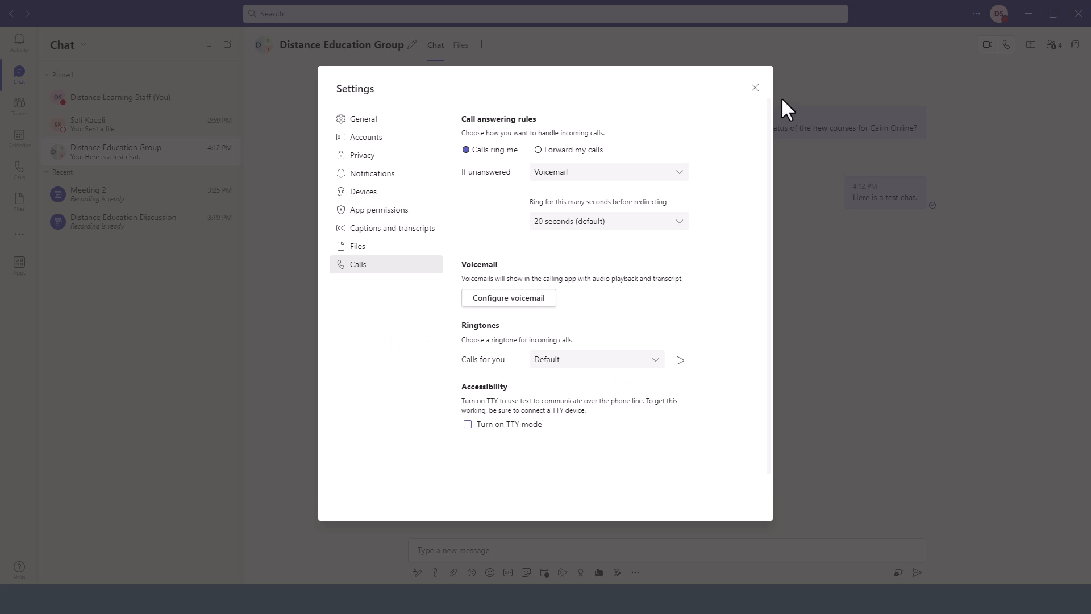
Close Settings and return to the Distance Education Group chat.
left_click(755, 86)
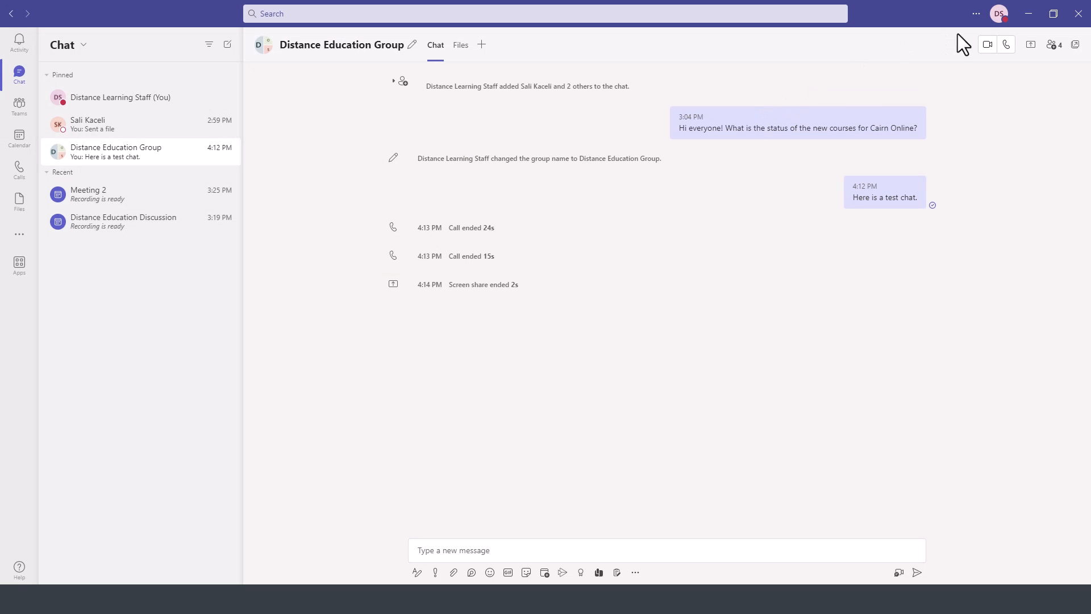
mouse_move(959, 35)
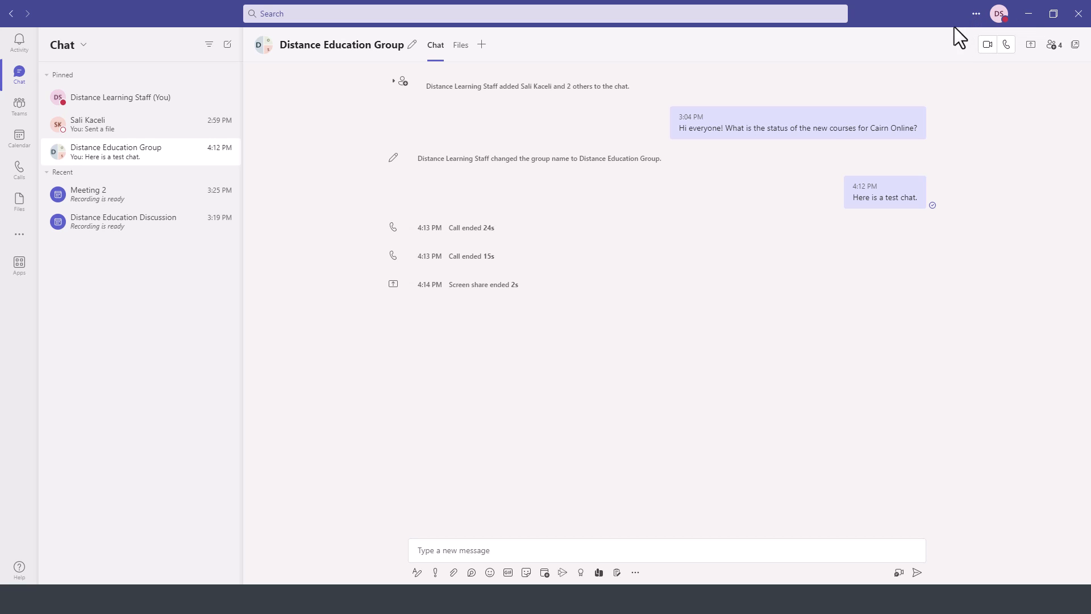